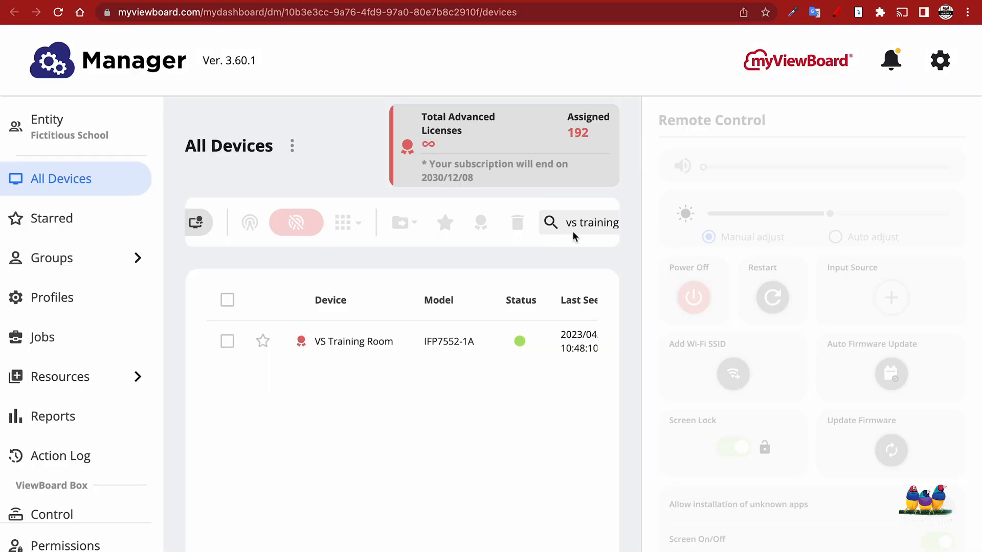
mouse_move(285, 253)
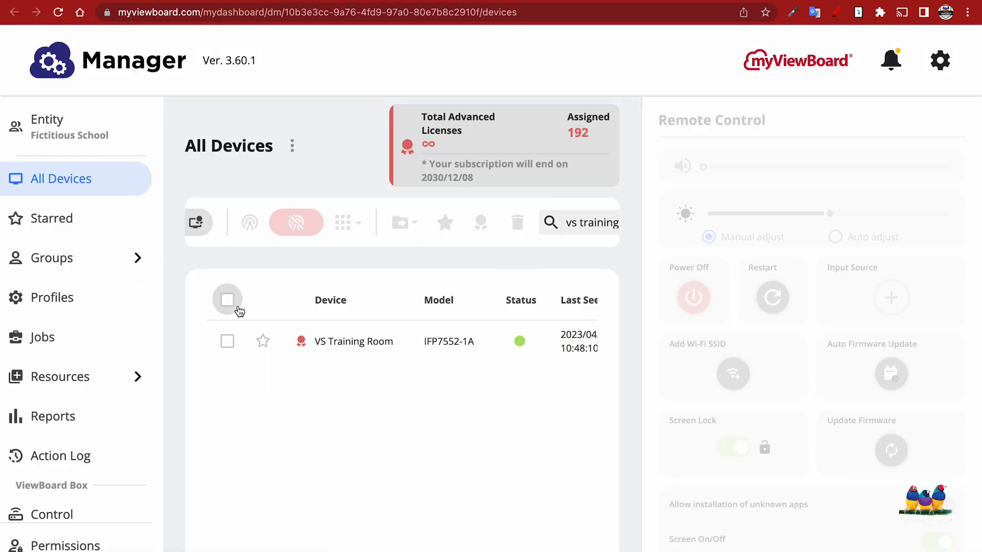
Select the VS Training Room device from the list filtered to 'vs training'.
left_click(227, 299)
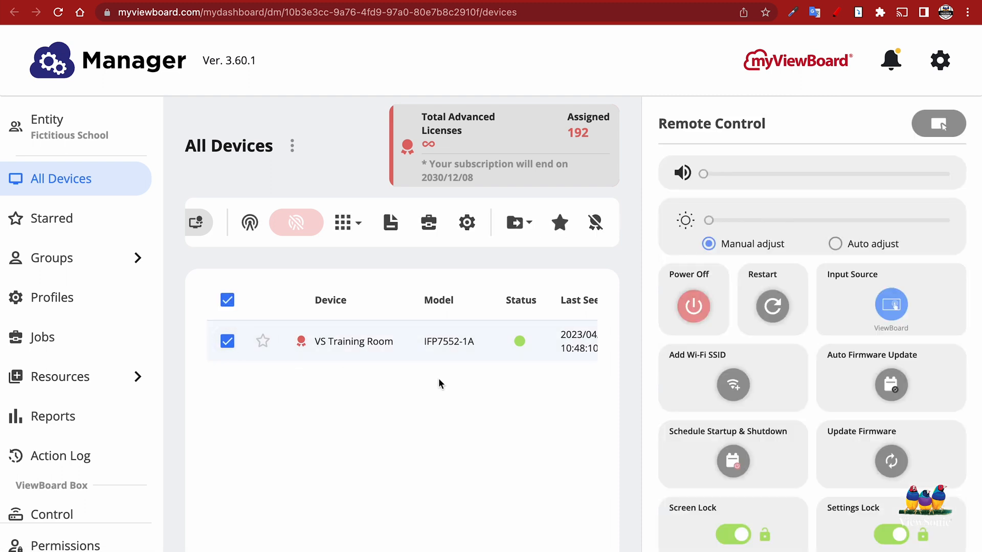
mouse_move(914, 156)
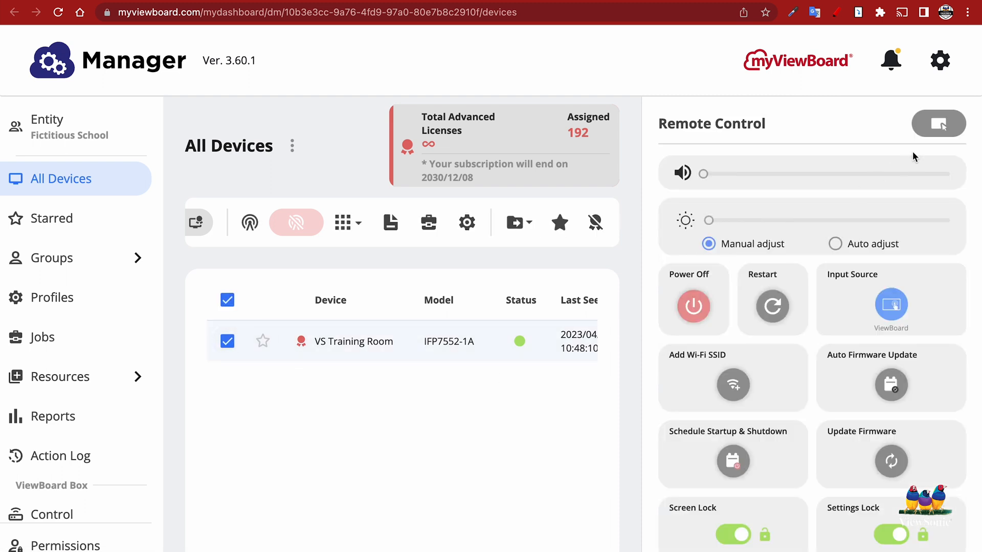
mouse_move(938, 124)
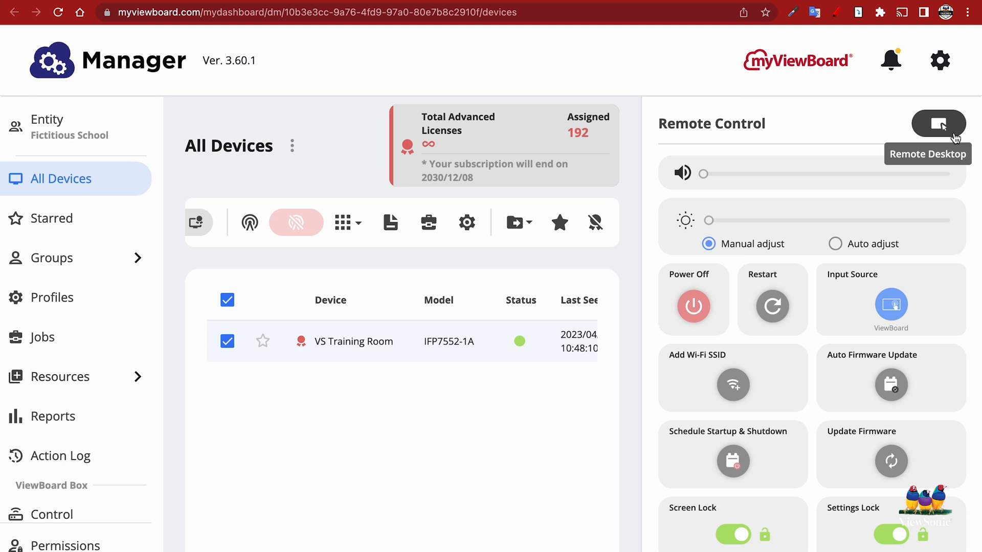
Launch a Remote Desktop session to the VS Training Room ViewBoard's home screen.
left_click(938, 123)
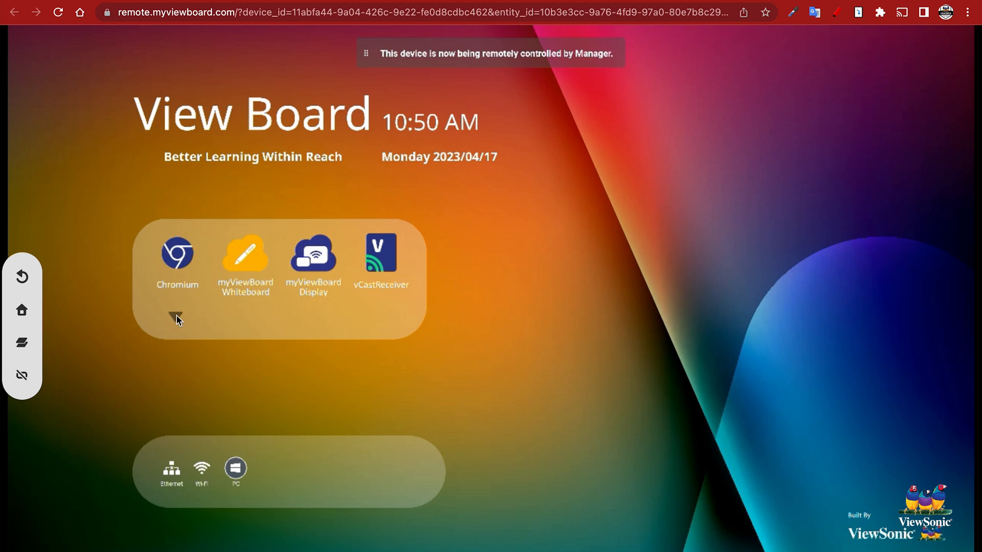
Switch off Touch sounds under Settings > Preferences > Touch and return to the home screen.
left_click(176, 317)
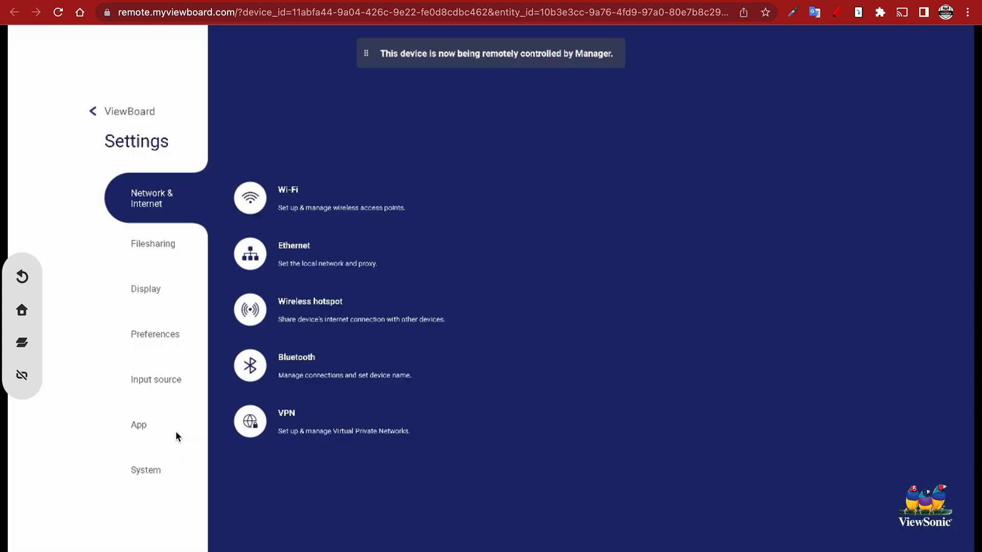
left_click(155, 333)
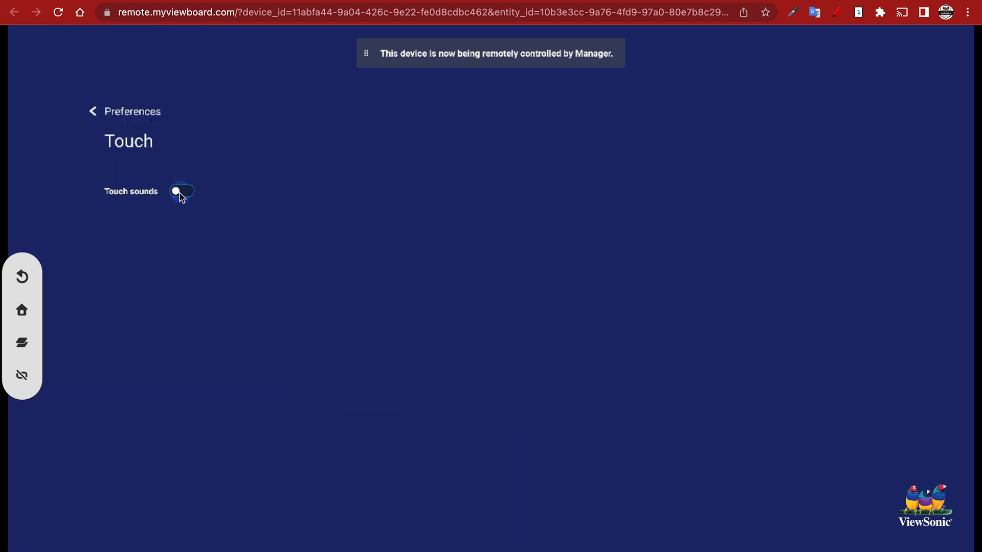
left_click(182, 191)
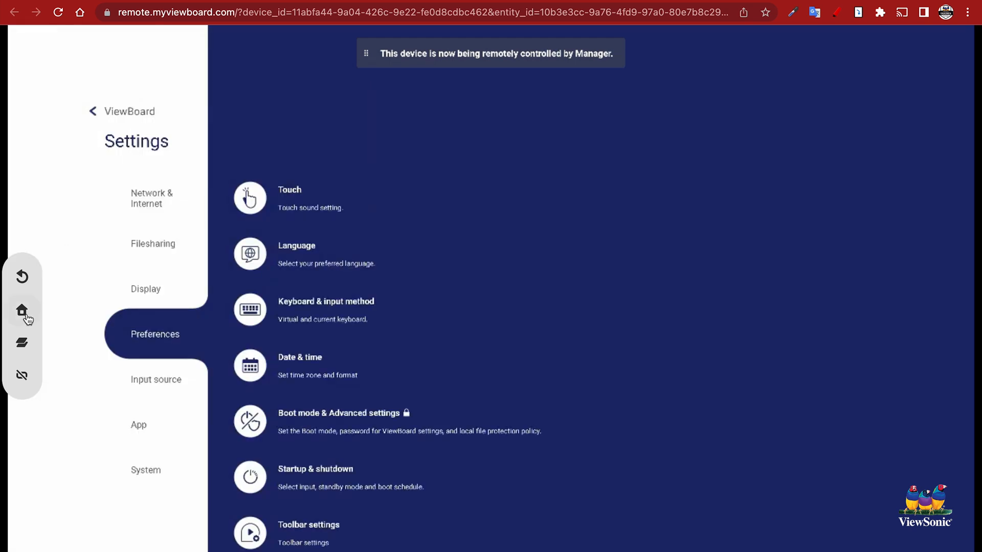
left_click(22, 310)
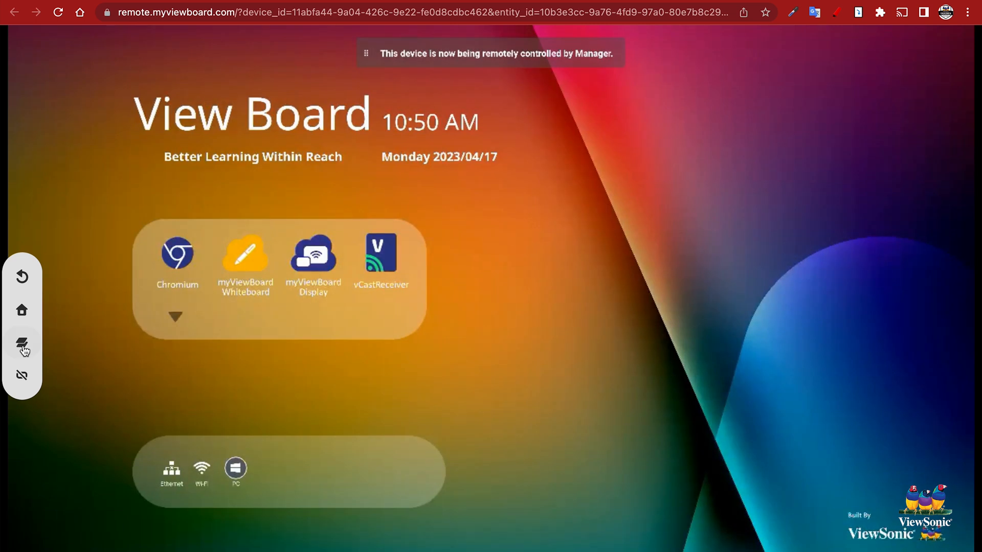
Request to end the remote session from the side toolbar's disconnect button.
left_click(22, 344)
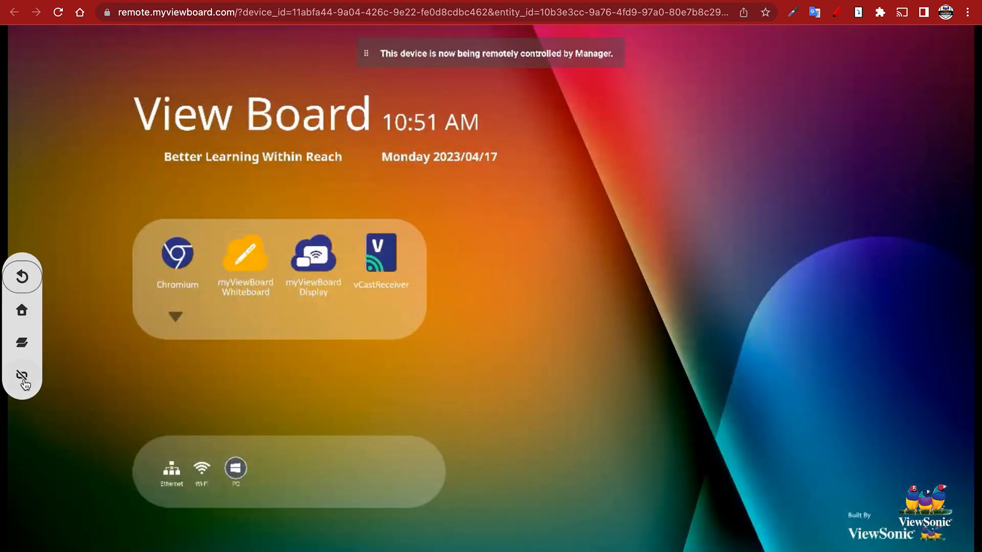
left_click(23, 376)
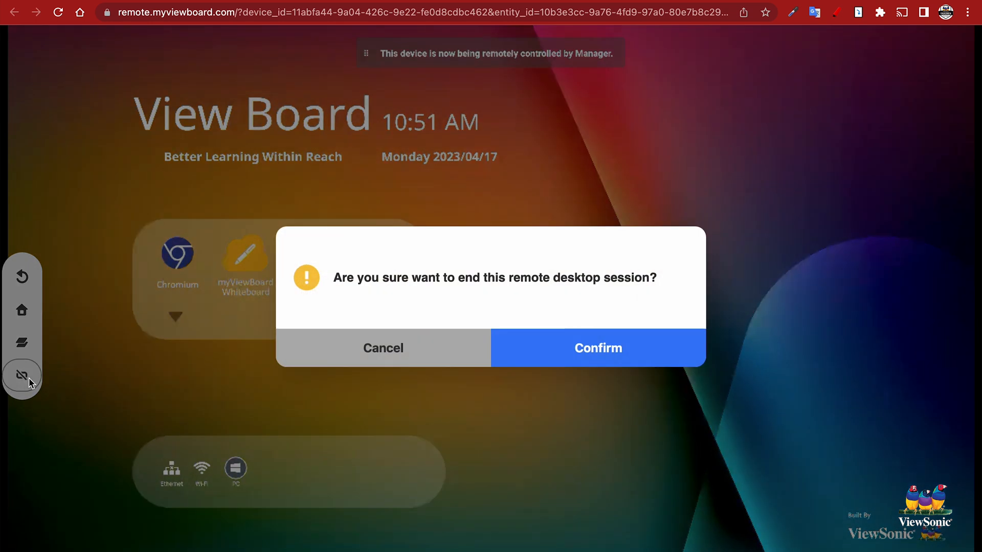
mouse_move(595, 357)
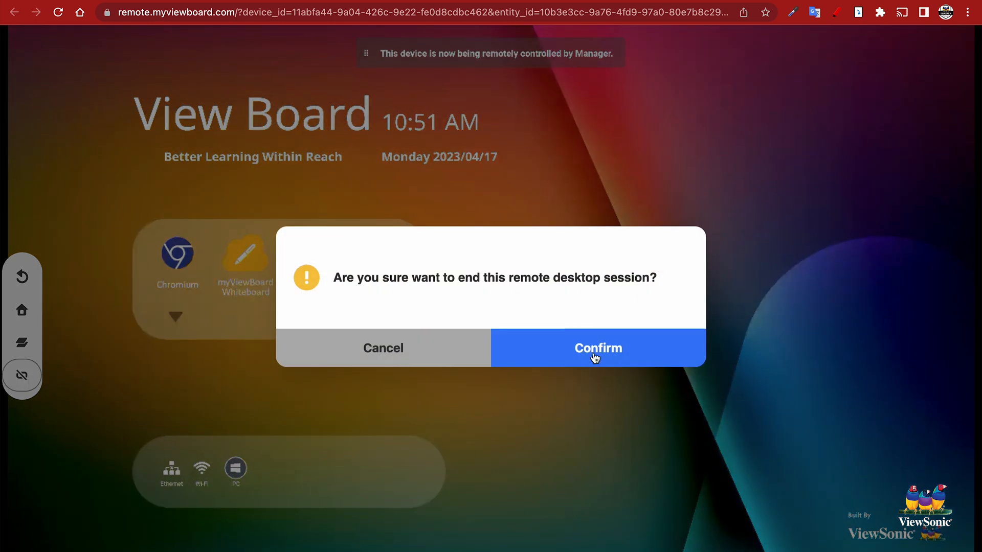
Confirm ending the remote desktop session so the device shows disconnected.
left_click(596, 347)
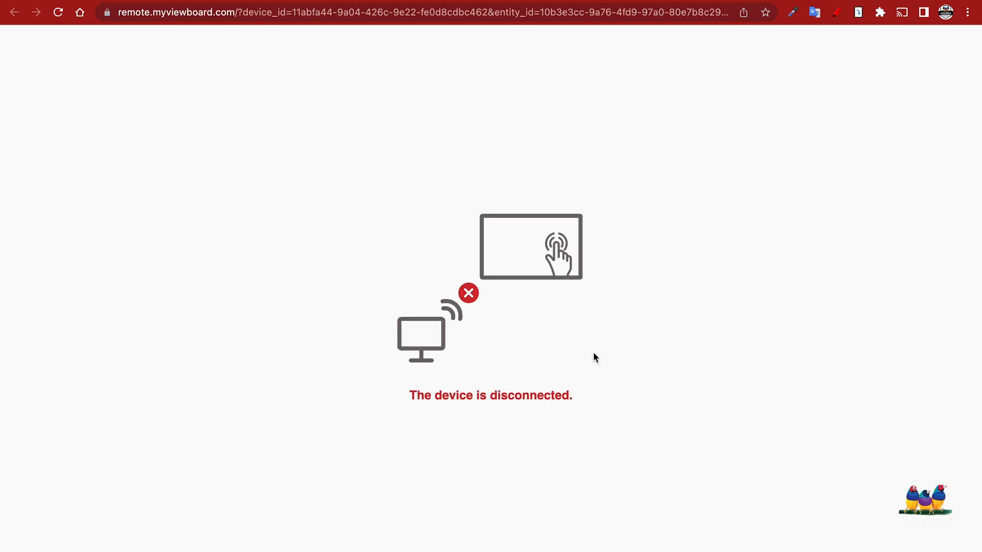